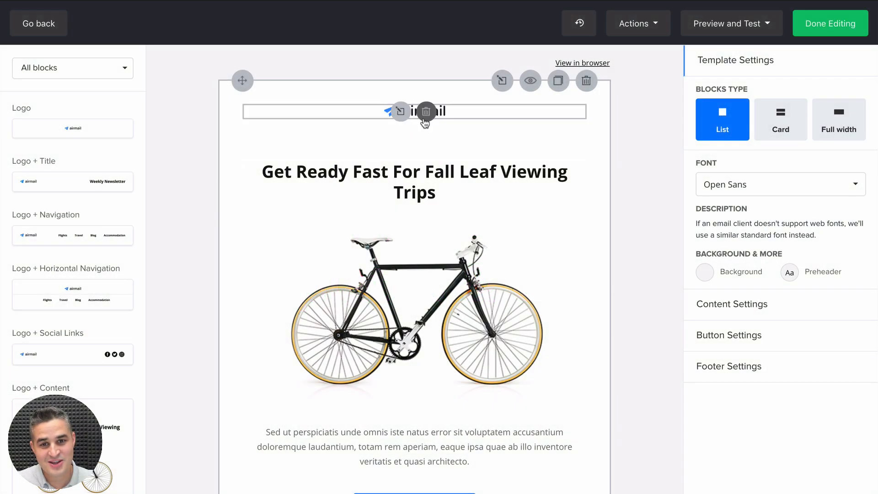
Step: Hide the logo block and set the template background to light blue #bfdeff
left_click(529, 80)
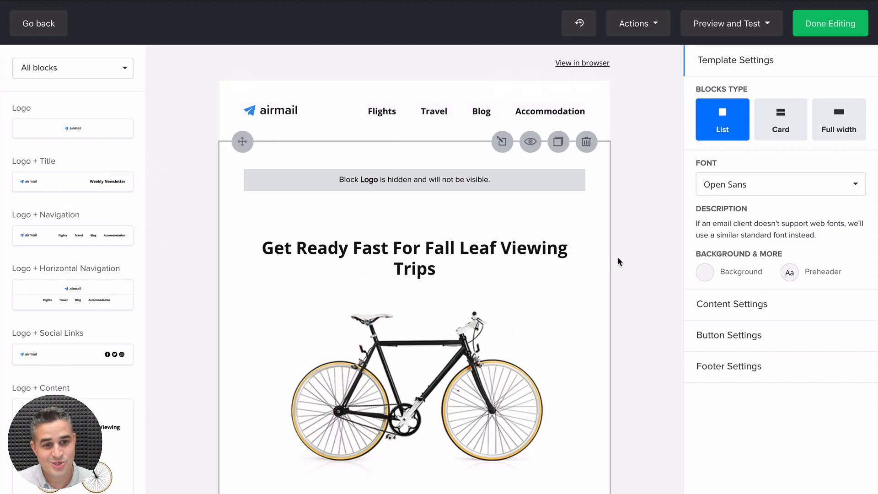
left_click(704, 272)
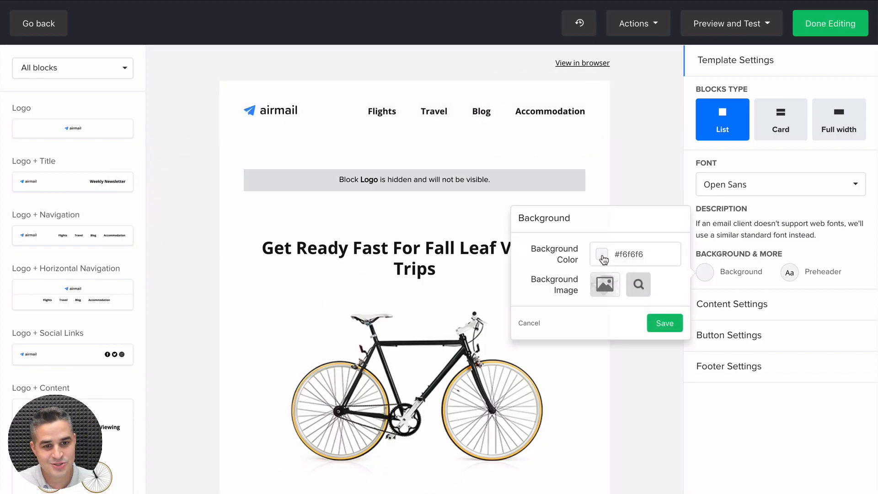
left_click(601, 254)
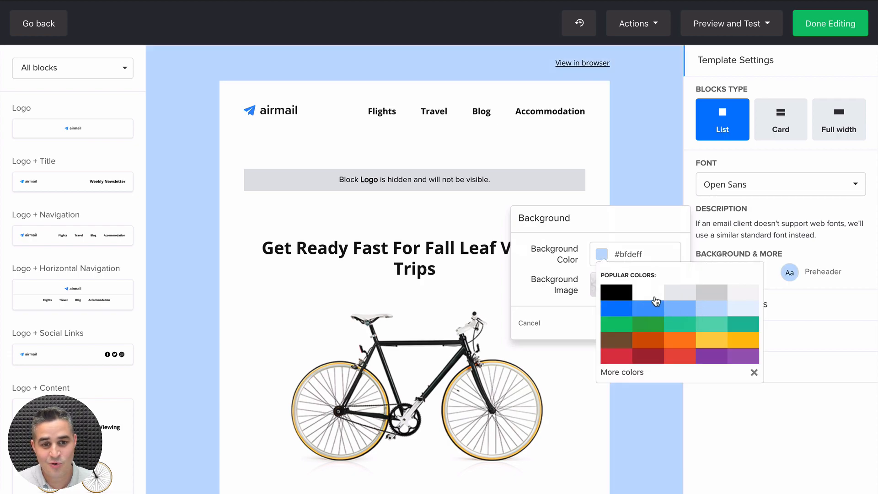
left_click(528, 322)
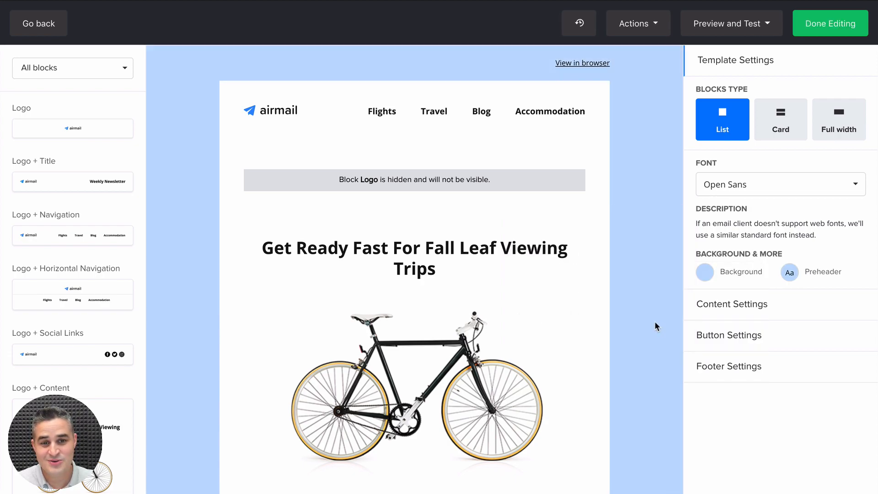
mouse_move(654, 170)
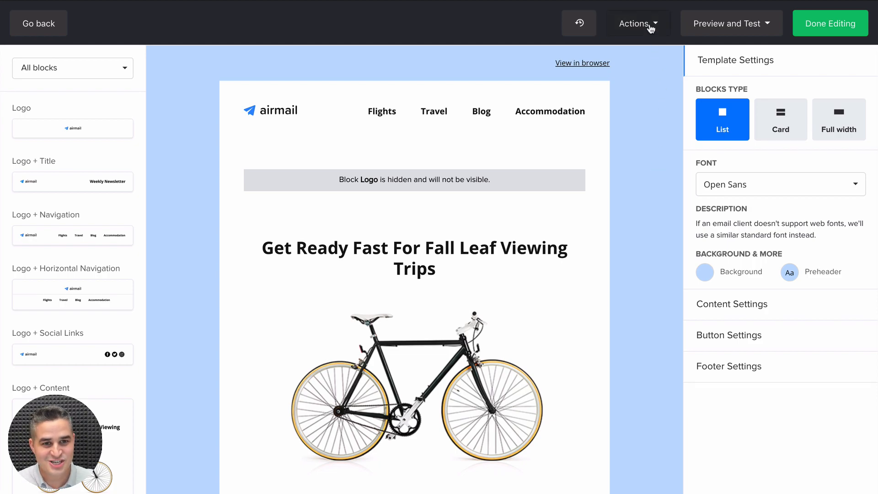
Step: Save the design from Actions as template 'Default Template', then continue editing the email
left_click(634, 23)
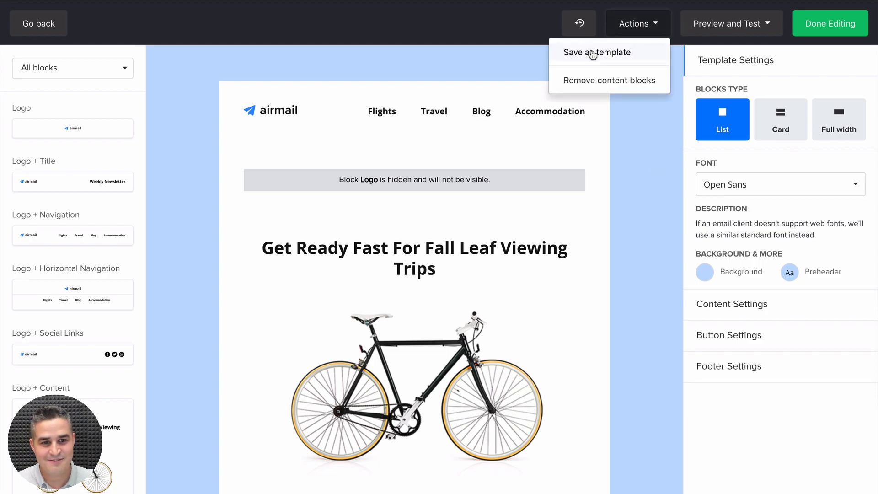
left_click(596, 52)
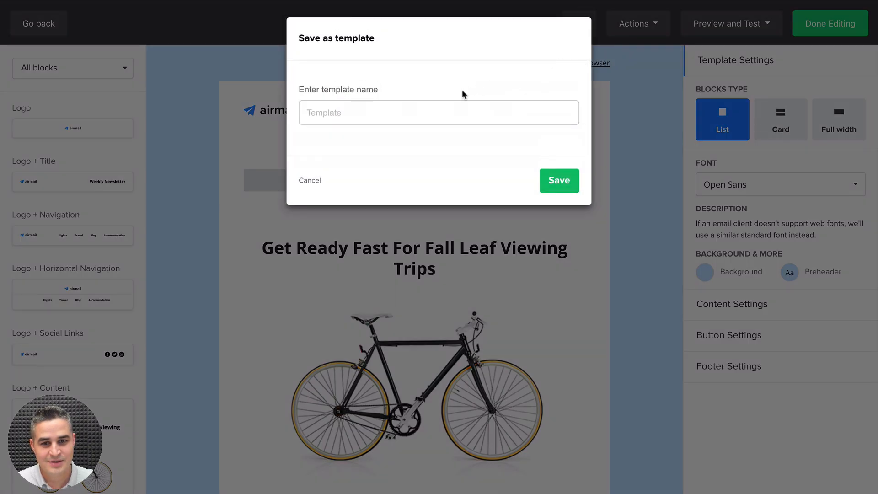
type("Default Template")
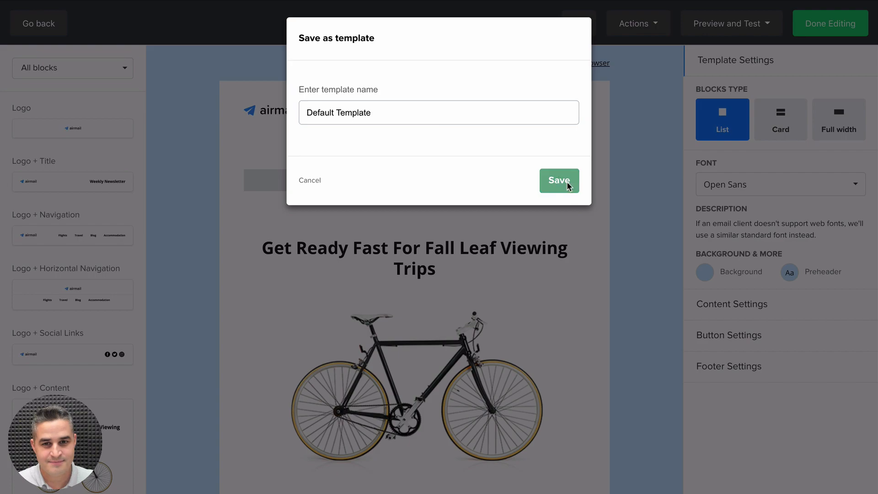
left_click(558, 180)
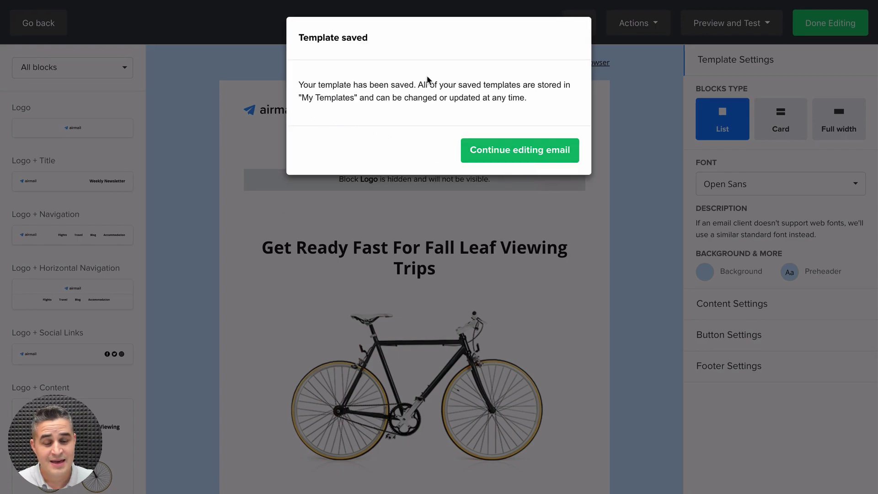
mouse_move(412, 102)
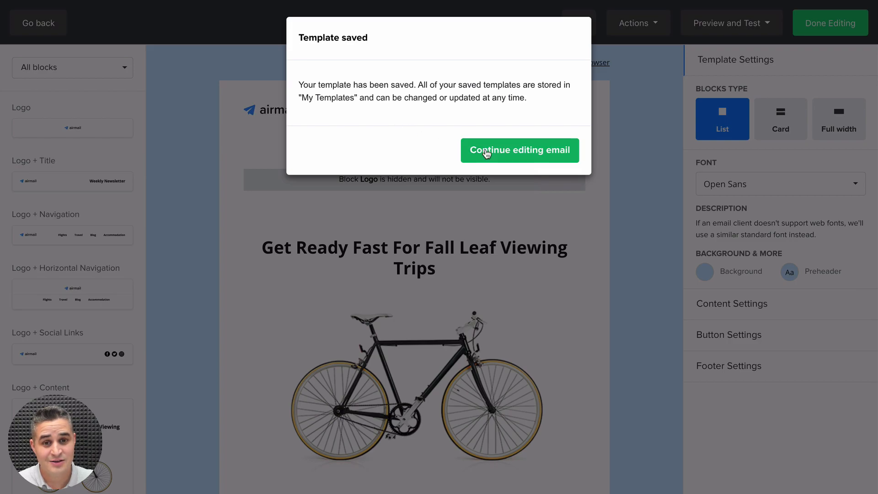
left_click(519, 150)
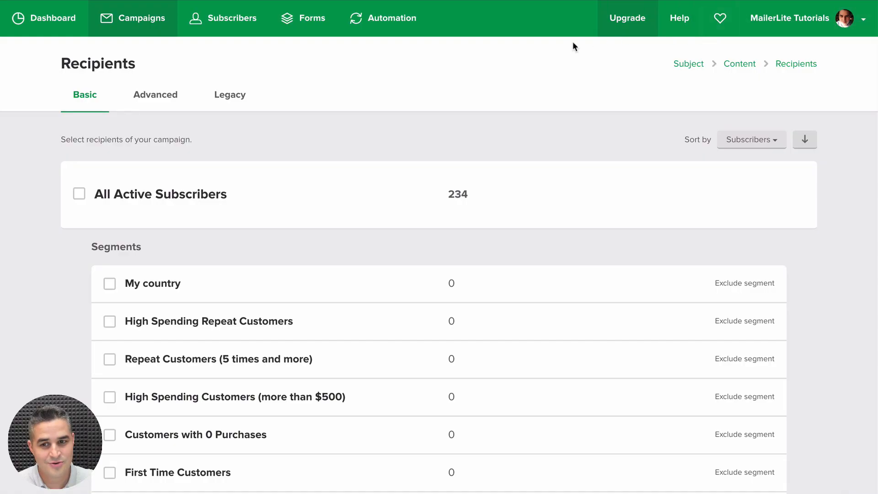
mouse_move(171, 255)
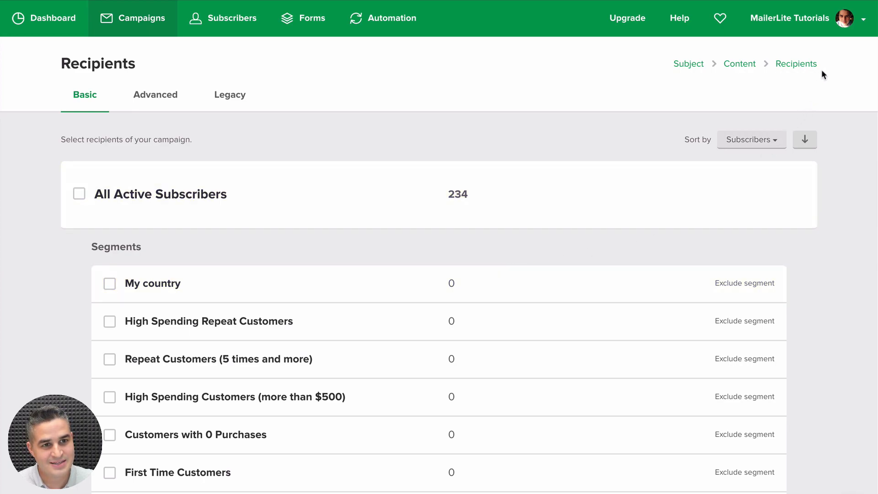
mouse_move(834, 19)
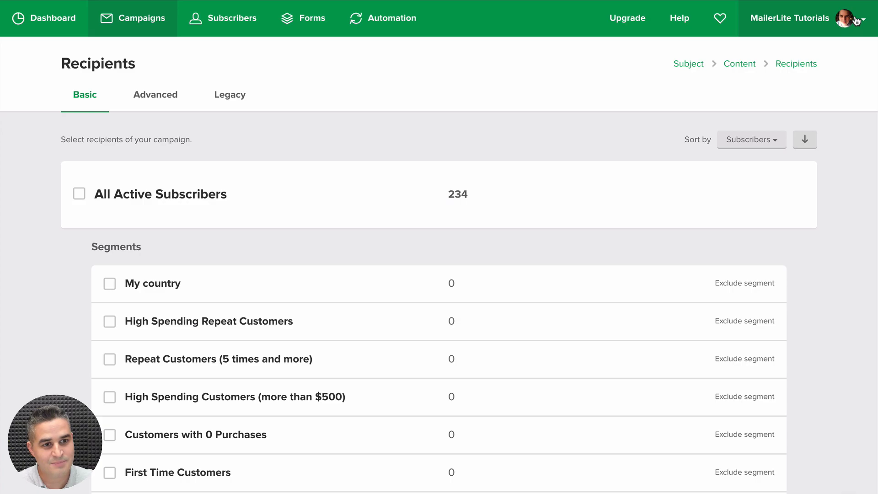
Step: Go to My templates from the account name dropdown
left_click(864, 18)
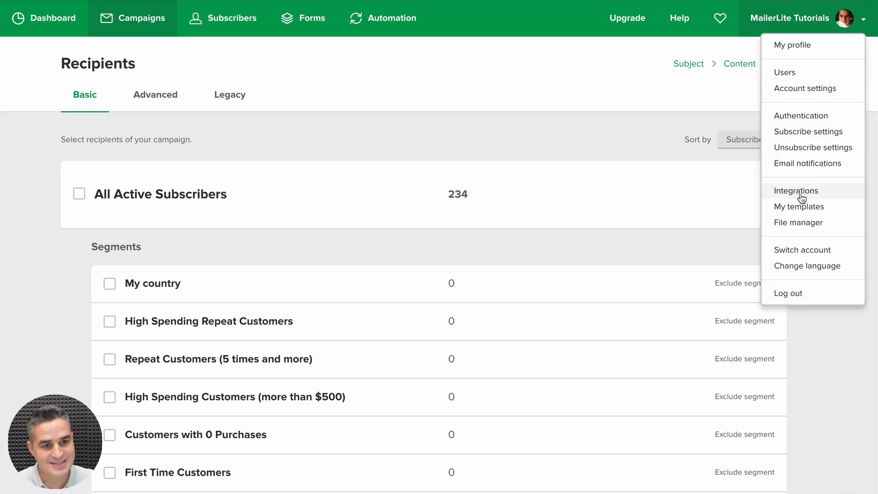
left_click(799, 206)
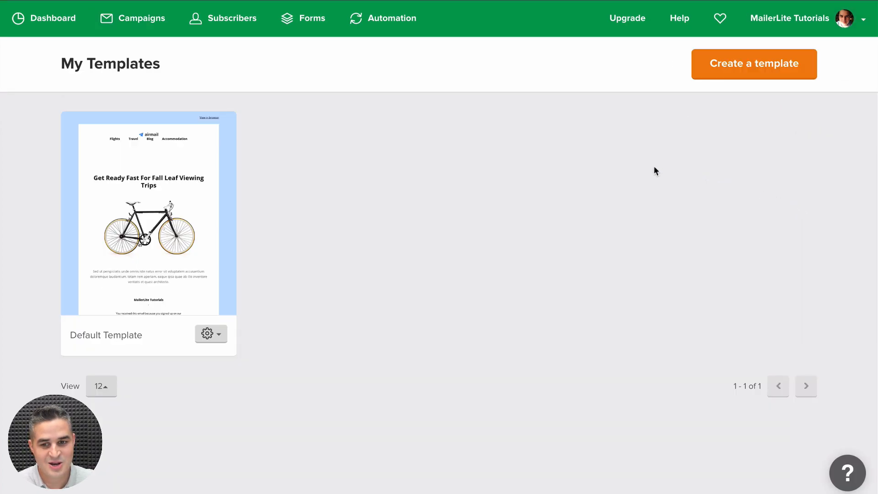
mouse_move(196, 325)
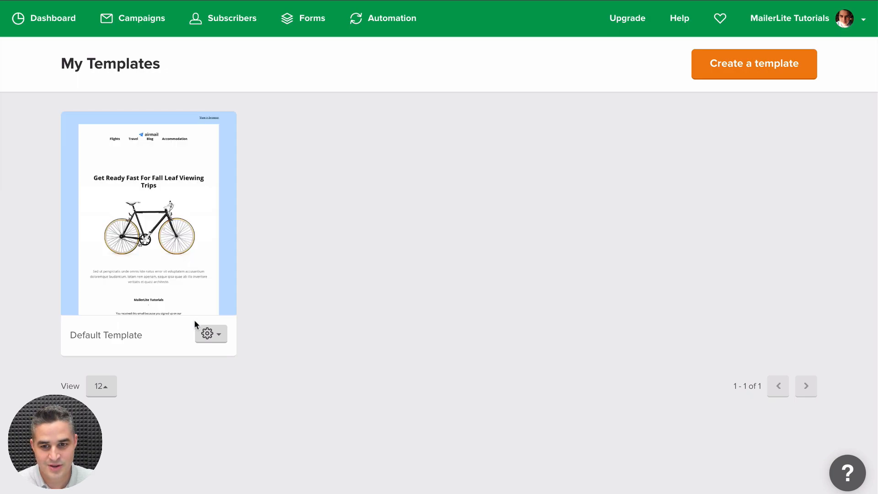
Step: Review the Default Template gear menu, then go to the Campaigns page
left_click(207, 333)
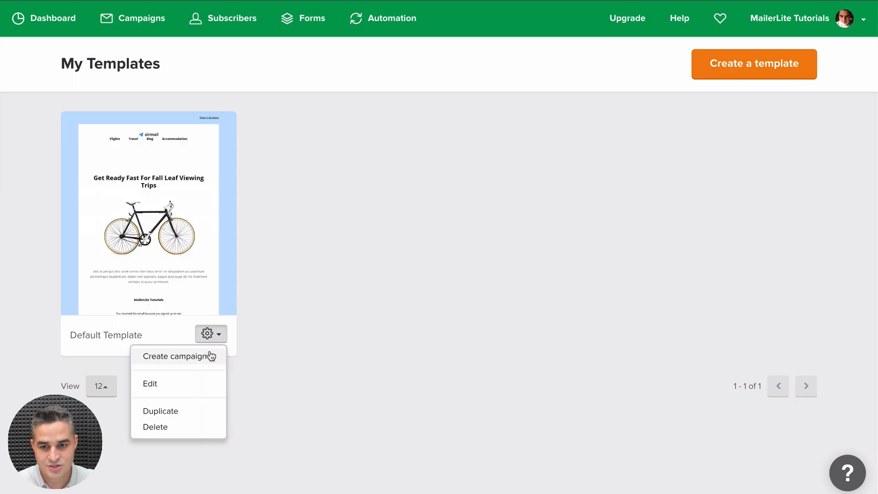
mouse_move(157, 359)
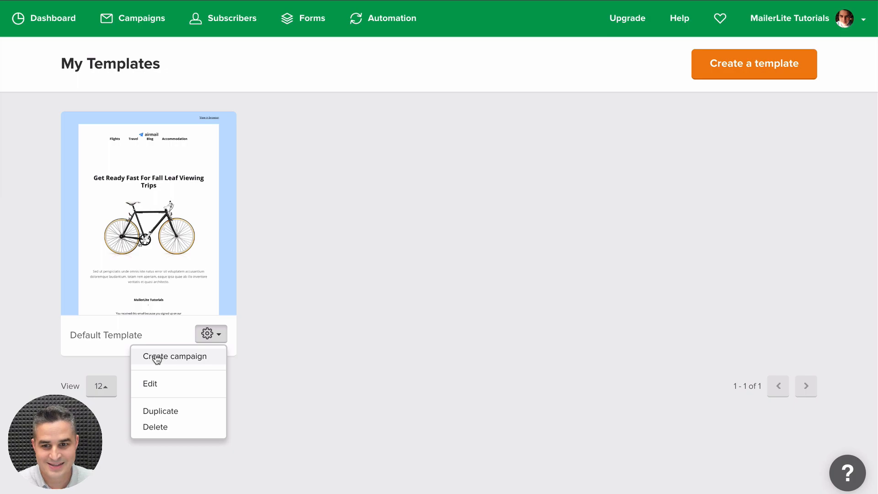
mouse_move(149, 384)
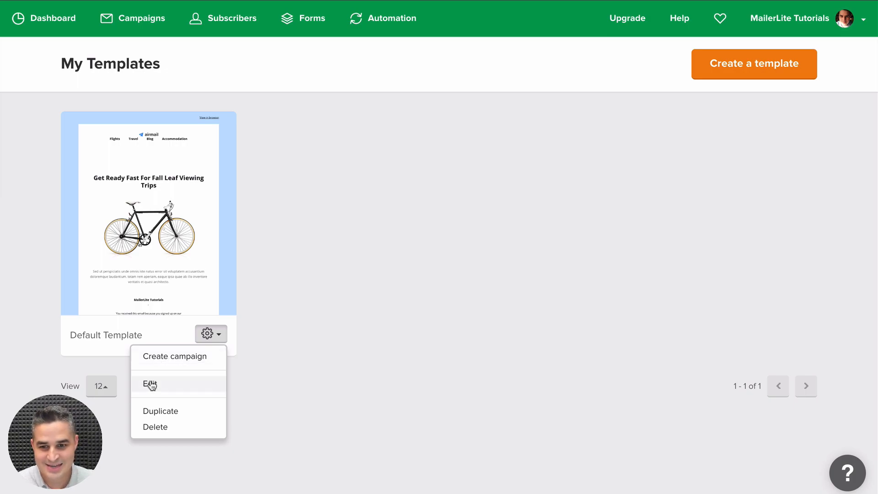
mouse_move(75, 392)
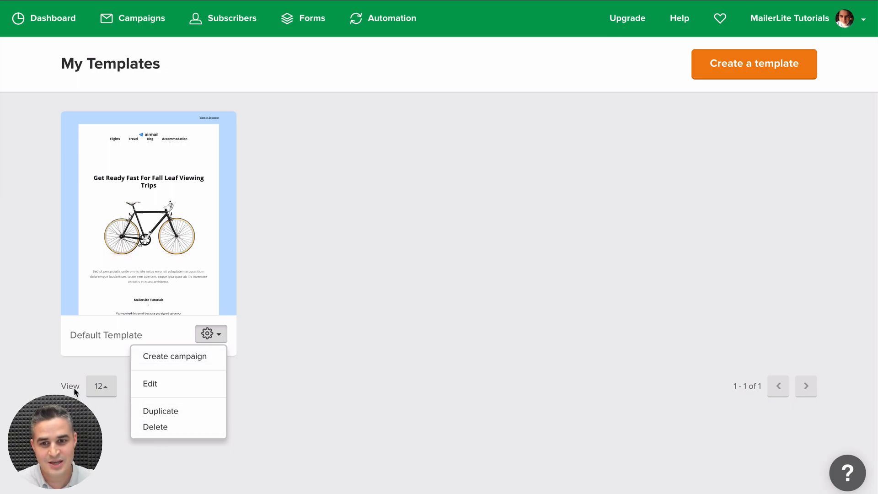
mouse_move(171, 177)
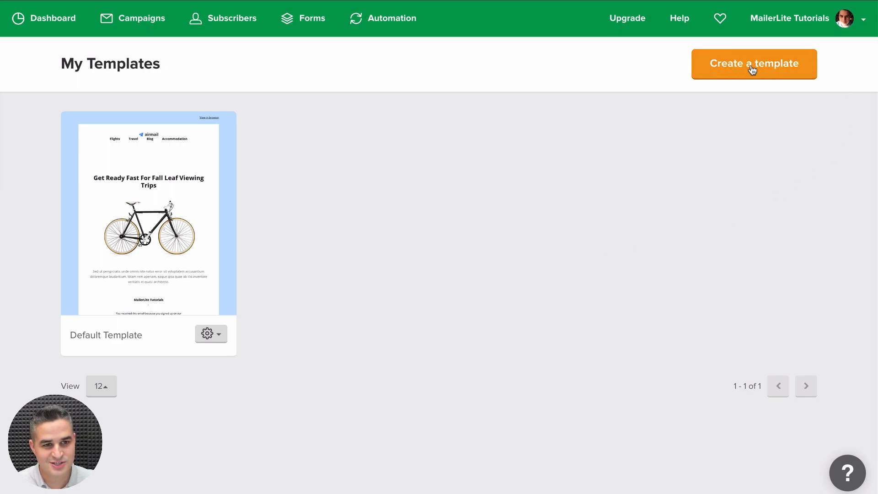
mouse_move(726, 90)
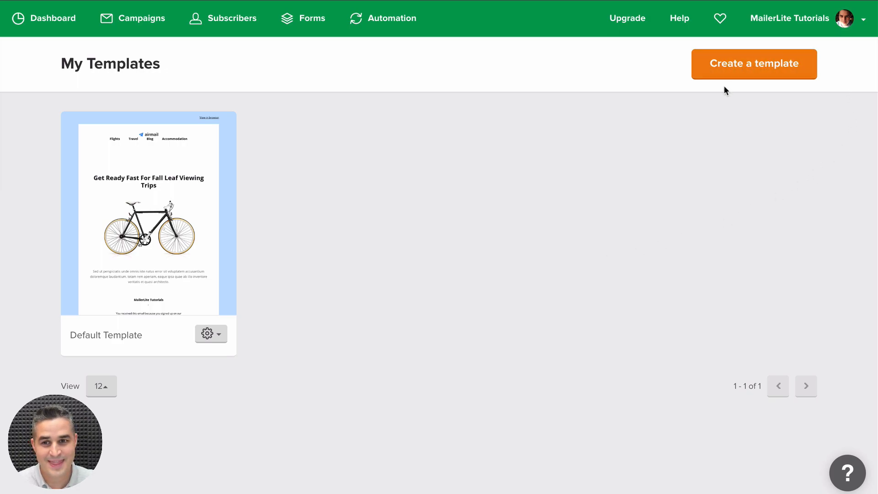
mouse_move(133, 18)
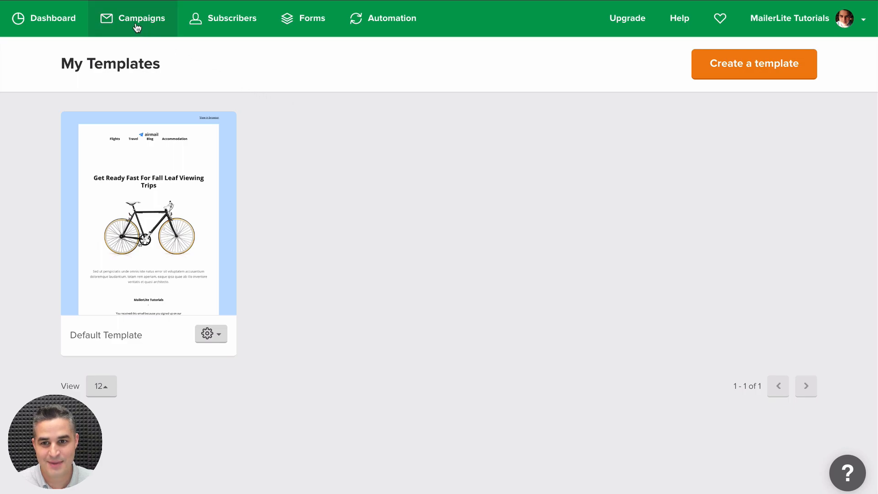
left_click(133, 18)
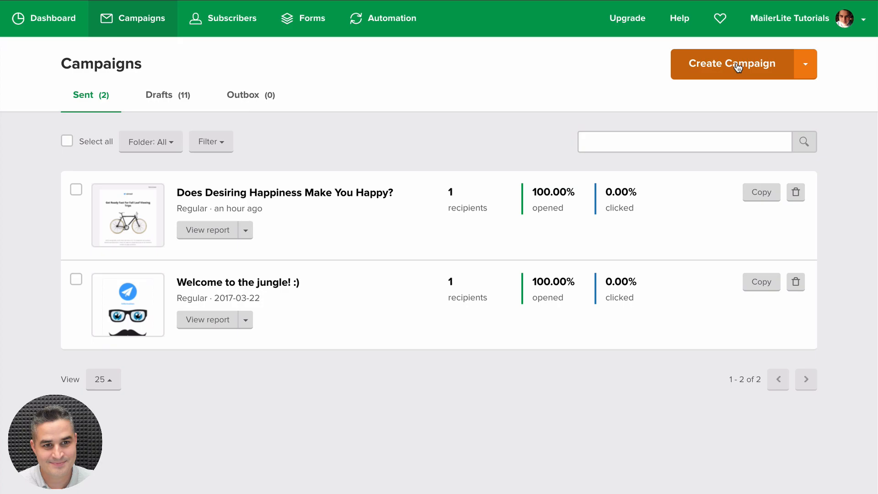
Step: Create a campaign, reach Content, and browse Template Gallery, Start from scratch and My Templates
left_click(730, 63)
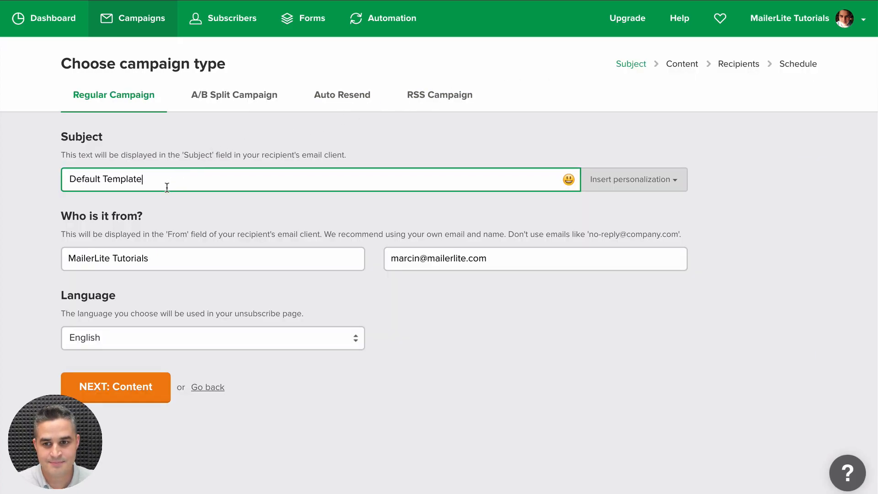
left_click(116, 386)
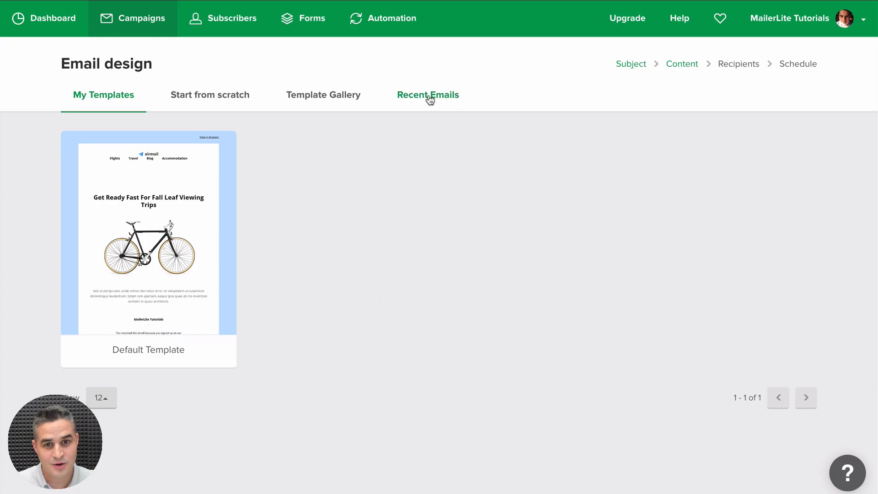
left_click(323, 94)
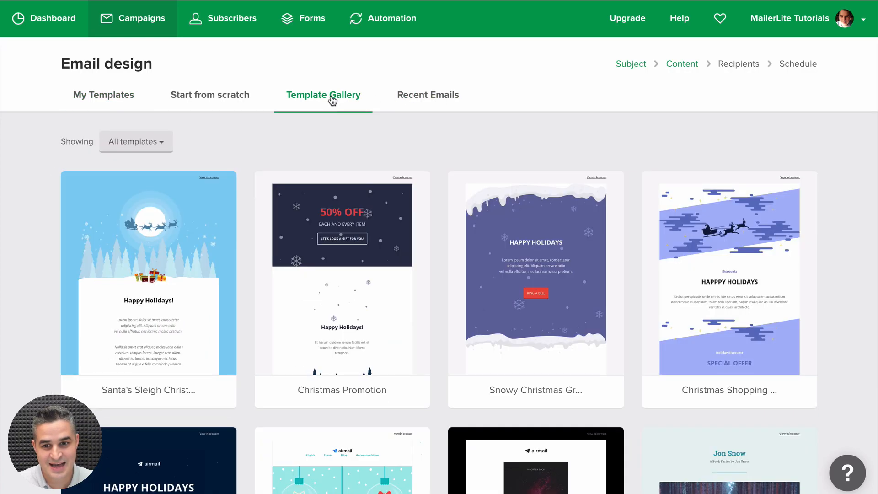
left_click(209, 95)
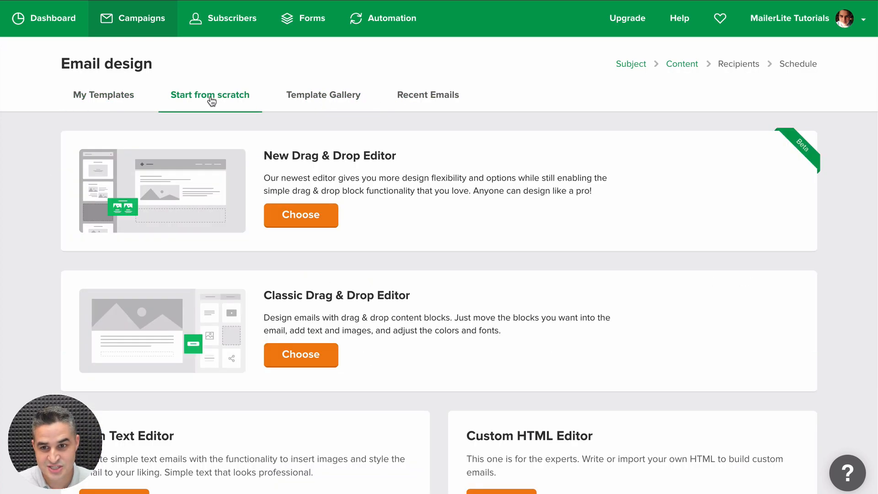
mouse_move(103, 95)
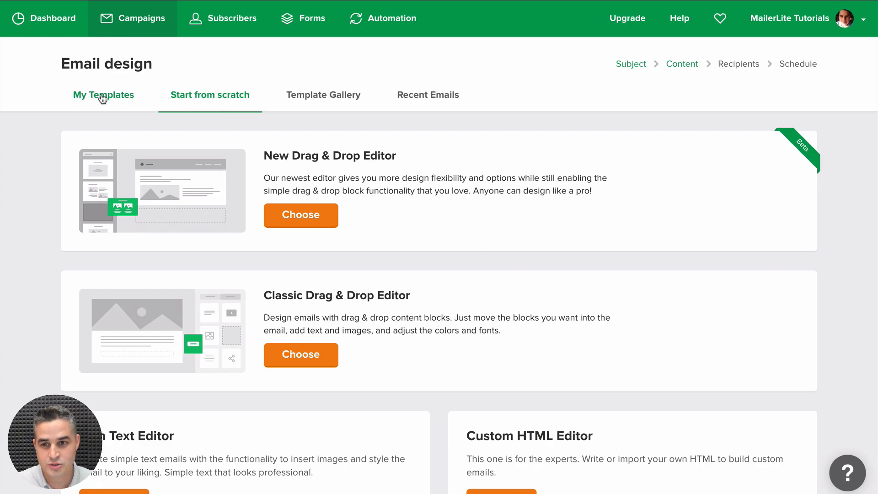
left_click(103, 95)
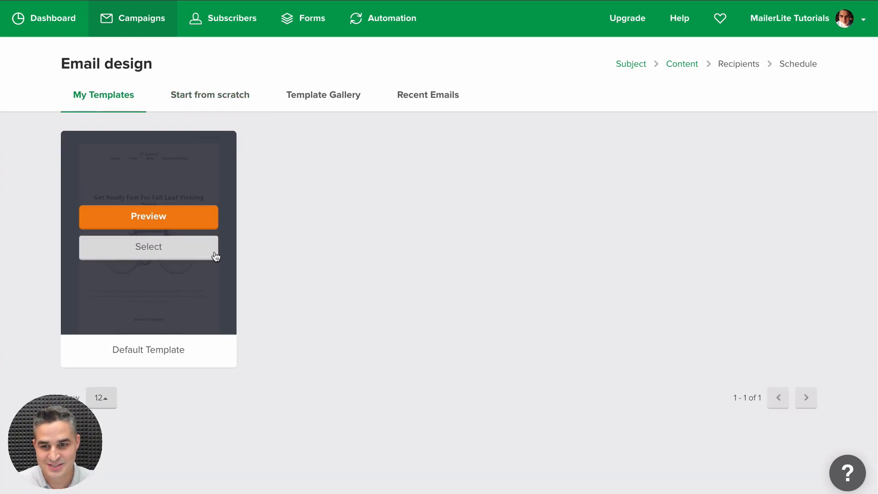
mouse_move(291, 207)
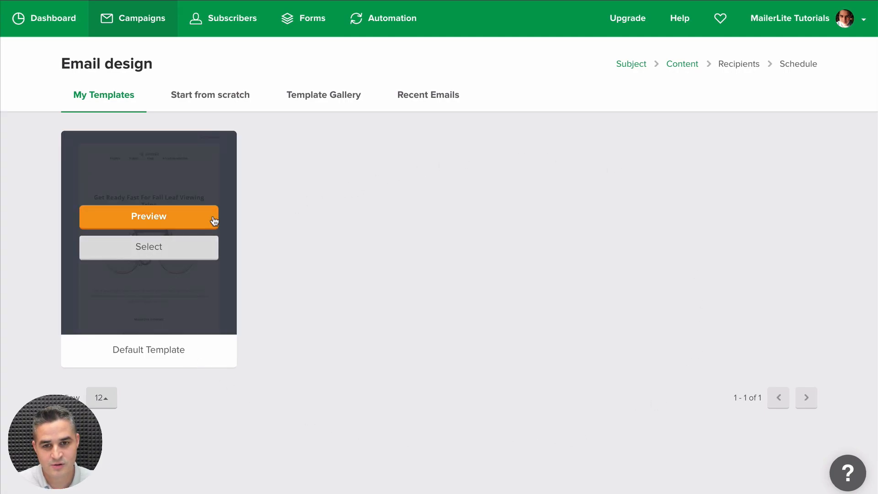
mouse_move(383, 159)
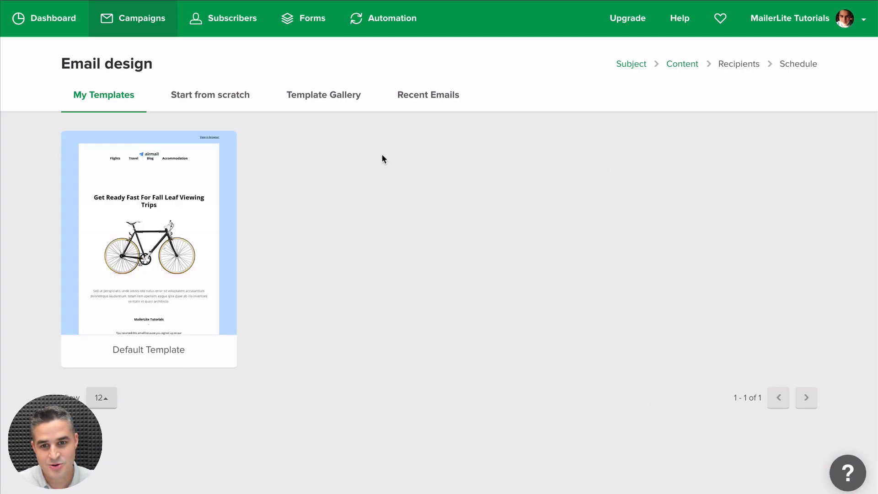
left_click(324, 95)
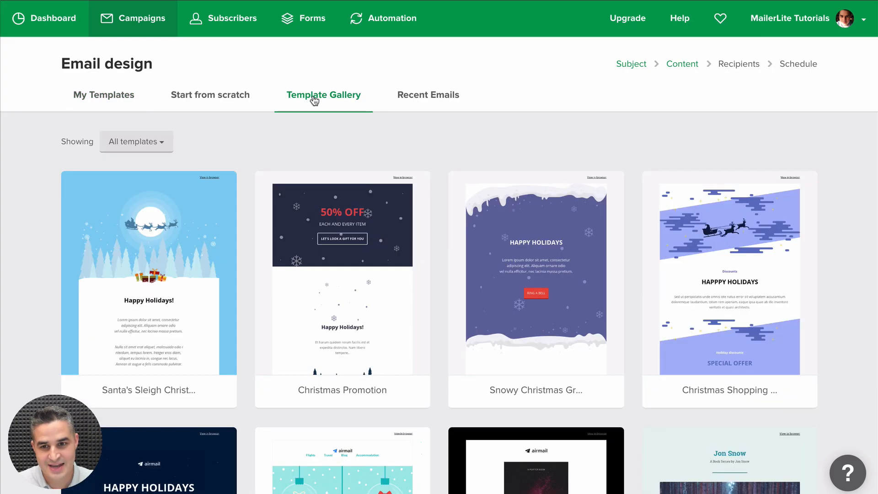
Step: Filter the gallery to Holiday designs, then switch back to My Templates
left_click(136, 142)
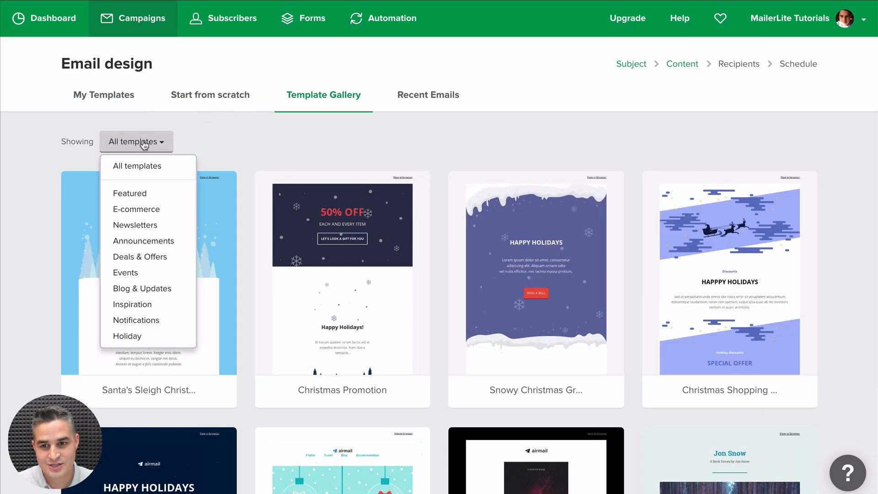
mouse_move(142, 241)
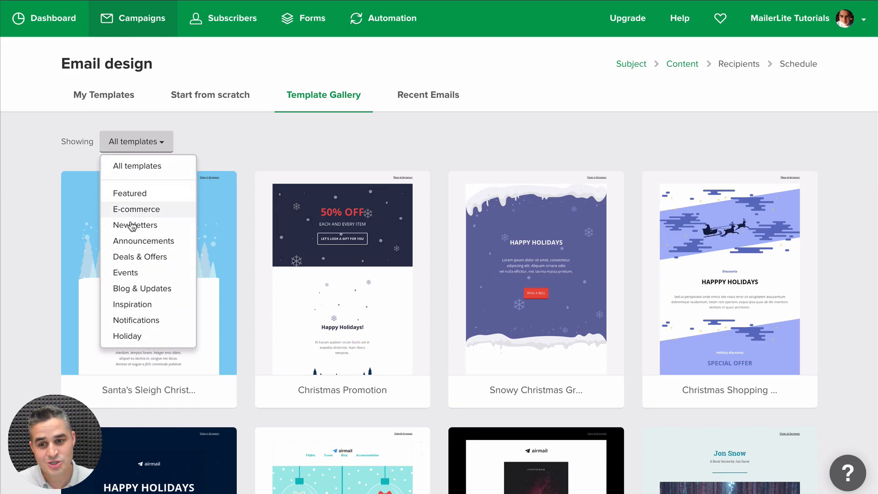
mouse_move(135, 336)
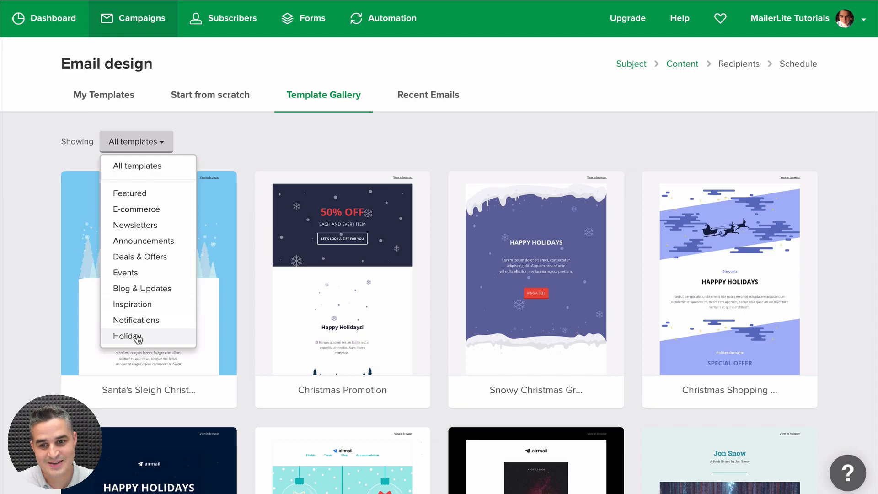
left_click(126, 336)
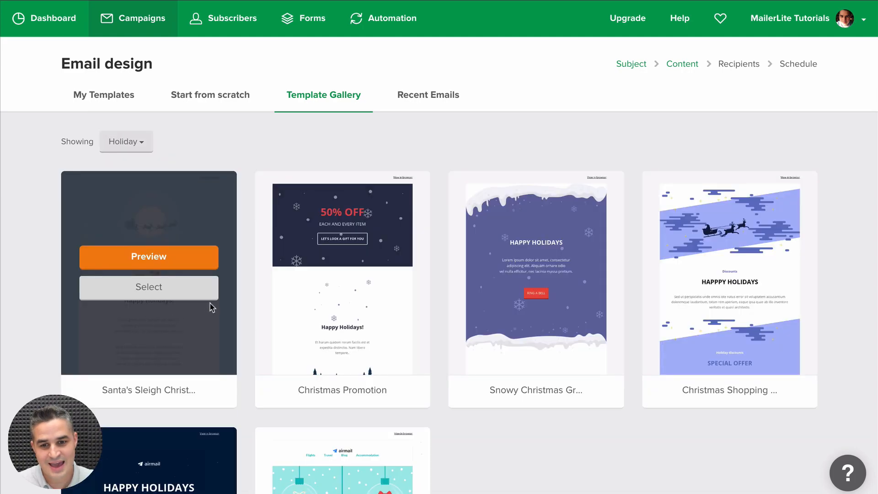
mouse_move(329, 200)
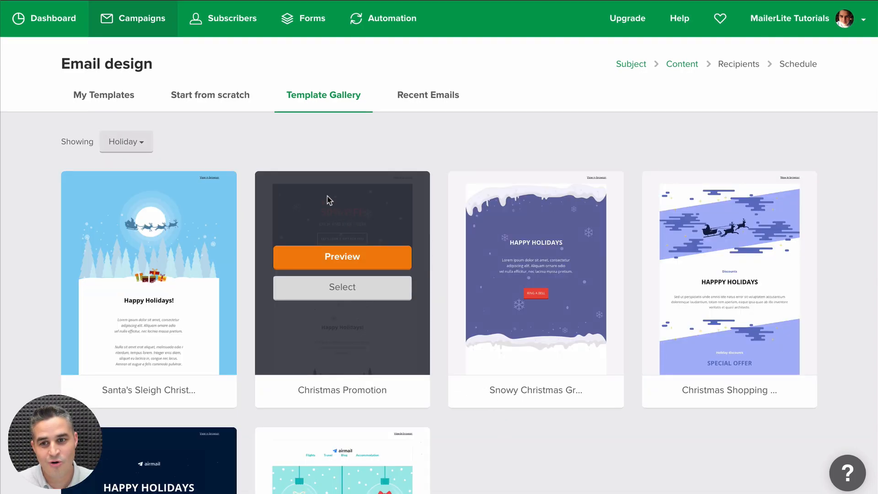
left_click(103, 95)
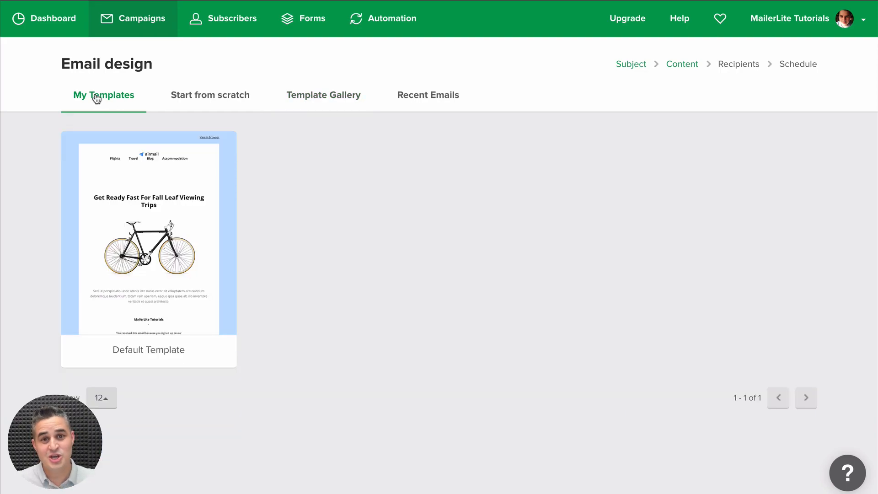